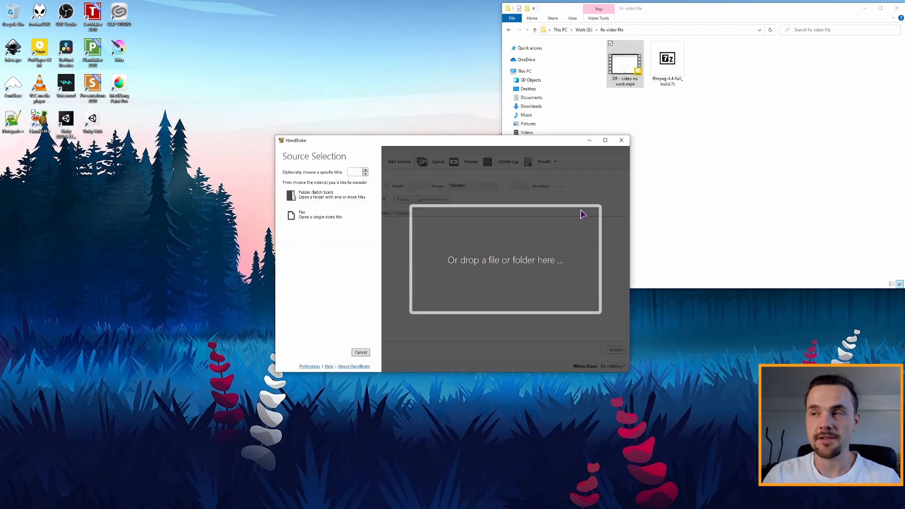
pyautogui.moveTo(500, 264)
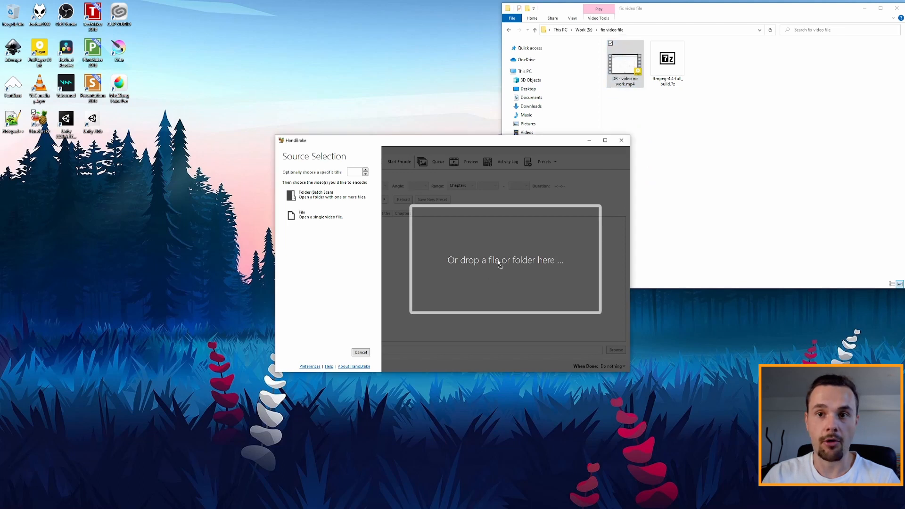
# Step: Load 'DR - video no work' as the source and set video output to Constant Framerate (30 fps)
pyautogui.click(301, 215)
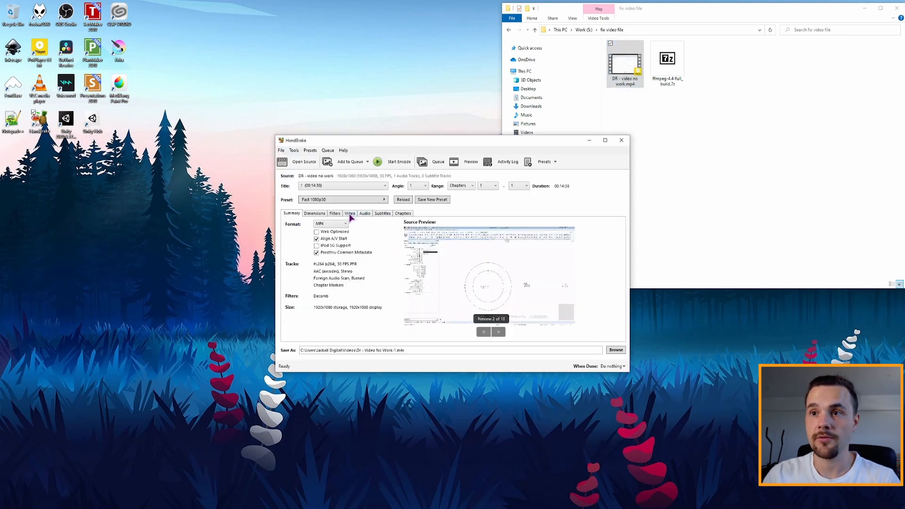
pyautogui.click(348, 213)
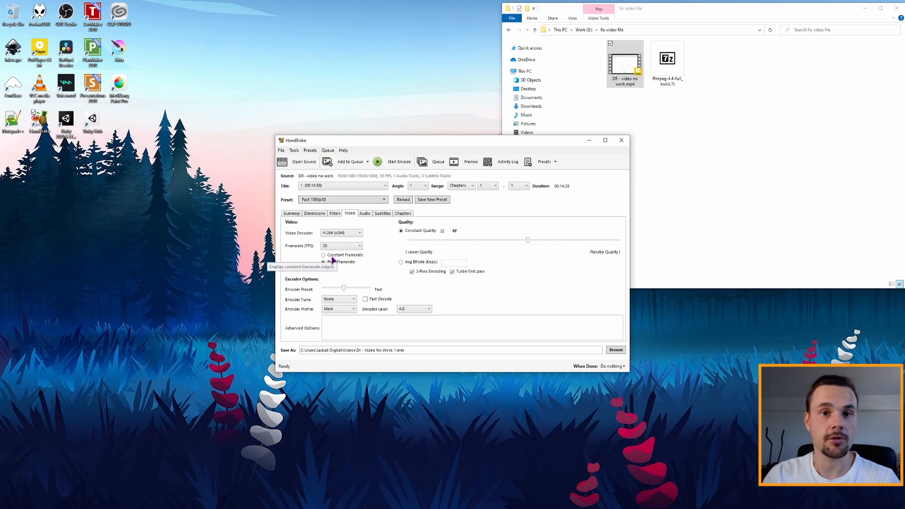
pyautogui.click(323, 256)
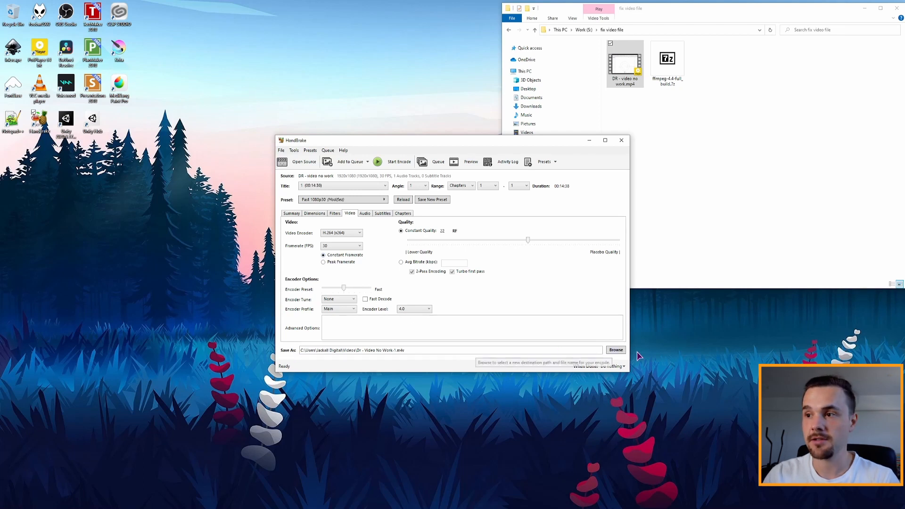
# Step: Save the output as 'DR - video work' in S:\fix video file on the Work drive
pyautogui.click(615, 348)
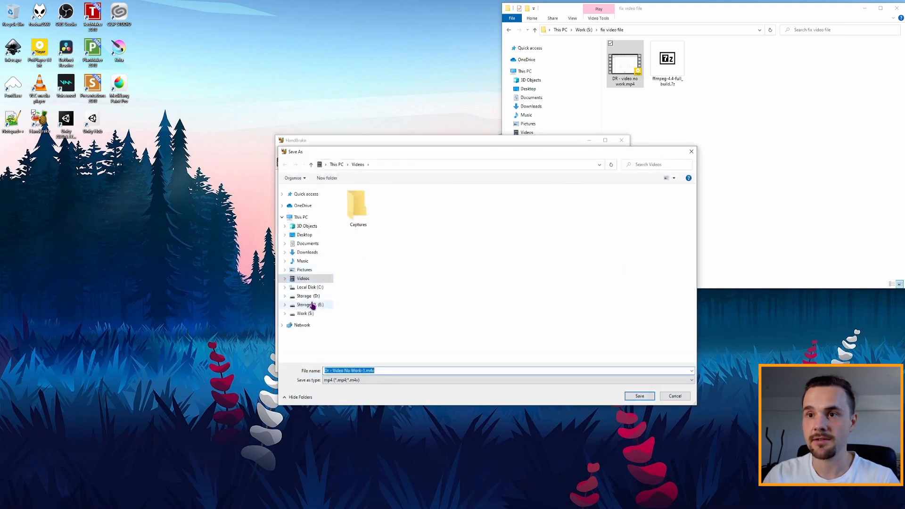
pyautogui.click(638, 395)
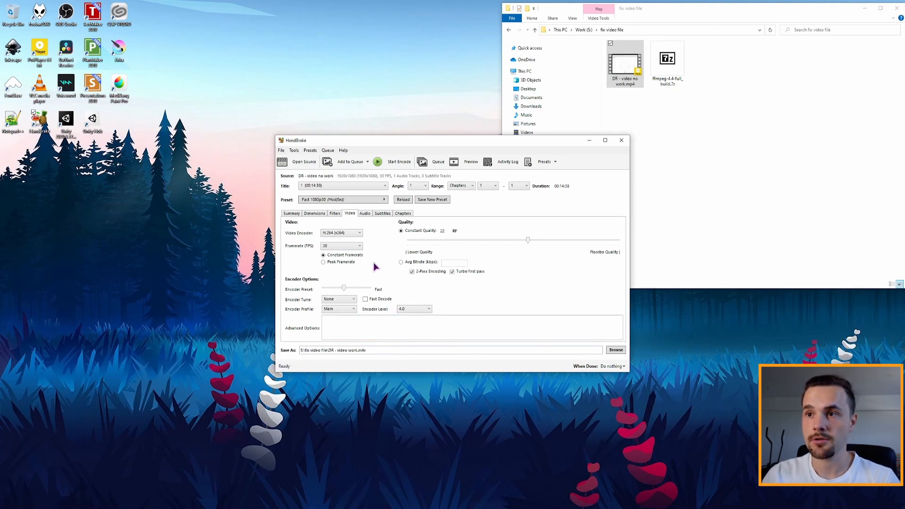
# Step: Set Constant Quality to RF 51 and Encoder Preset to Ultrafast, then start the encode
pyautogui.moveTo(527, 239); pyautogui.dragTo(407, 238)
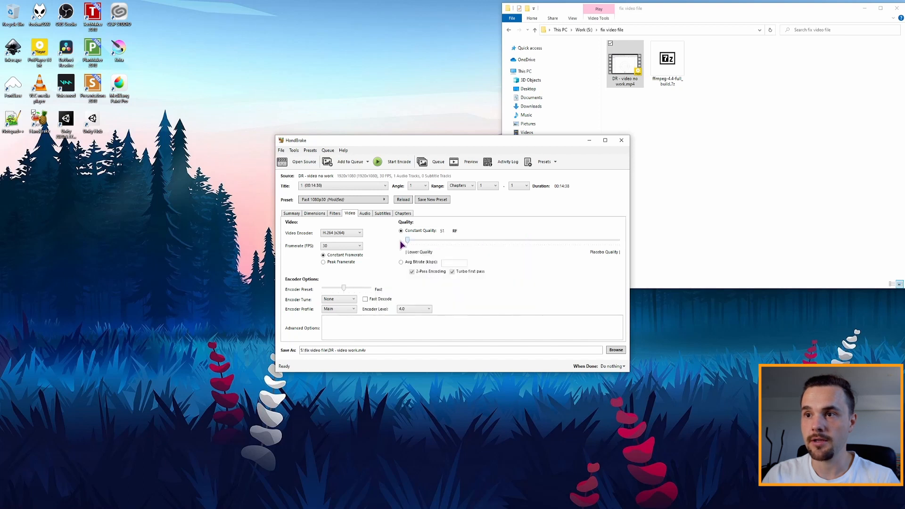
pyautogui.moveTo(343, 288); pyautogui.dragTo(332, 289)
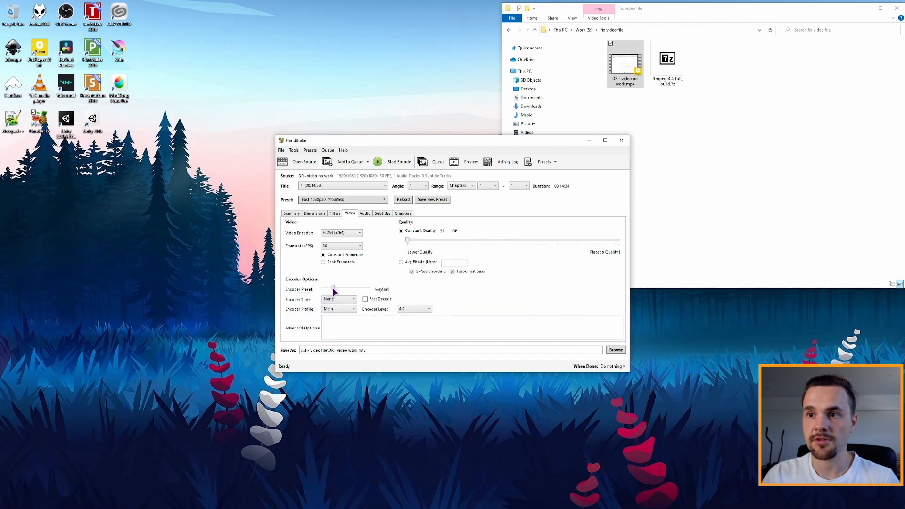
pyautogui.moveTo(332, 289); pyautogui.dragTo(321, 289)
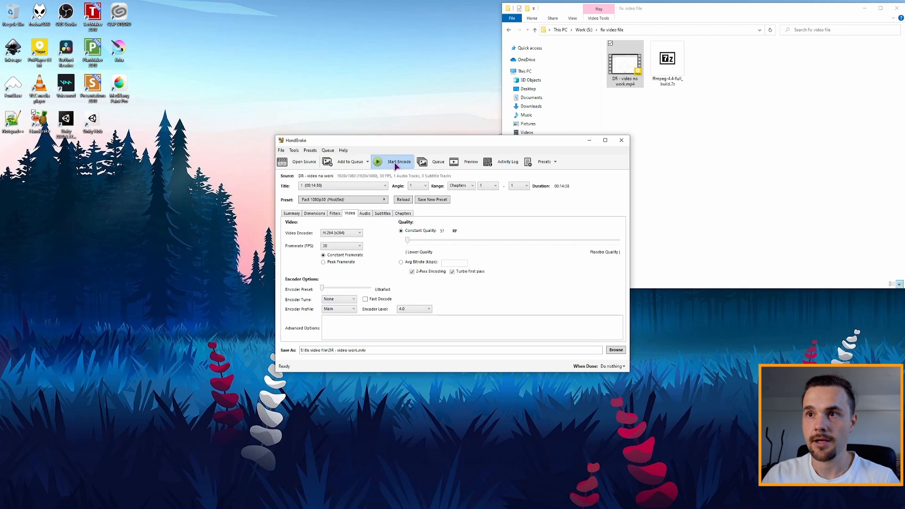
pyautogui.click(392, 161)
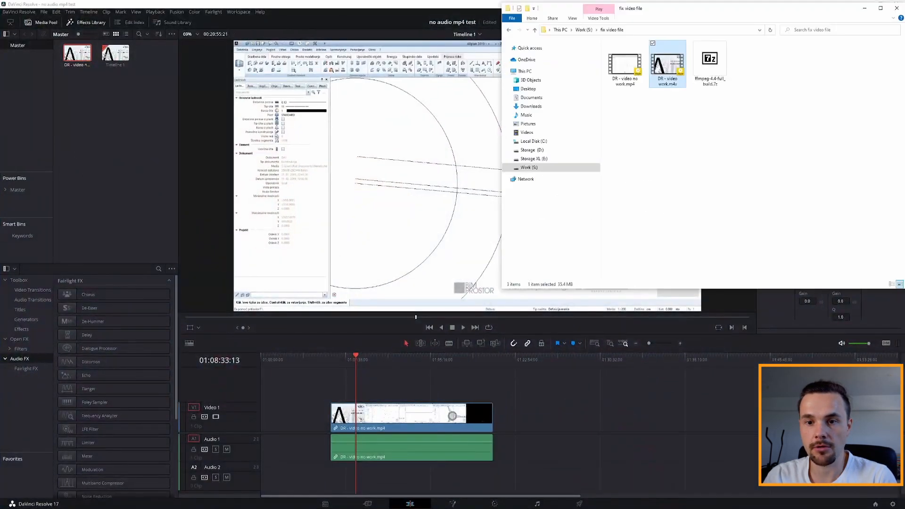
# Step: Play back the re-encoded clip on the timeline to confirm its audio track
pyautogui.moveTo(667, 63); pyautogui.dragTo(660, 413)
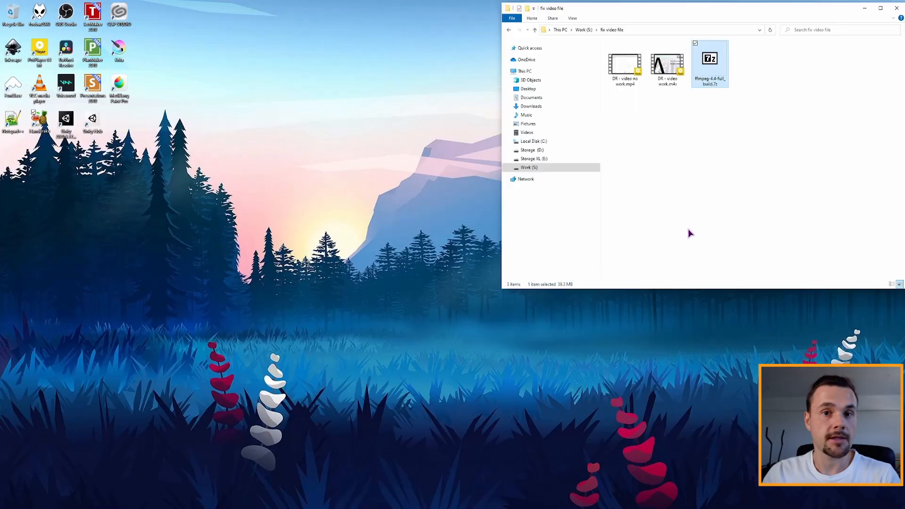
pyautogui.moveTo(712, 127)
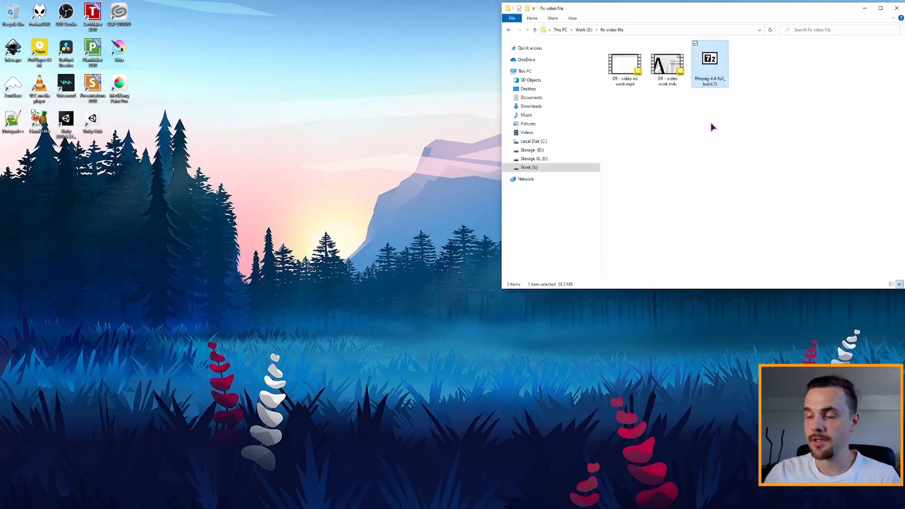
# Step: Extract the ffmpeg-4.4-full_build .7z archive into a folder beside it
pyautogui.doubleClick(708, 59)
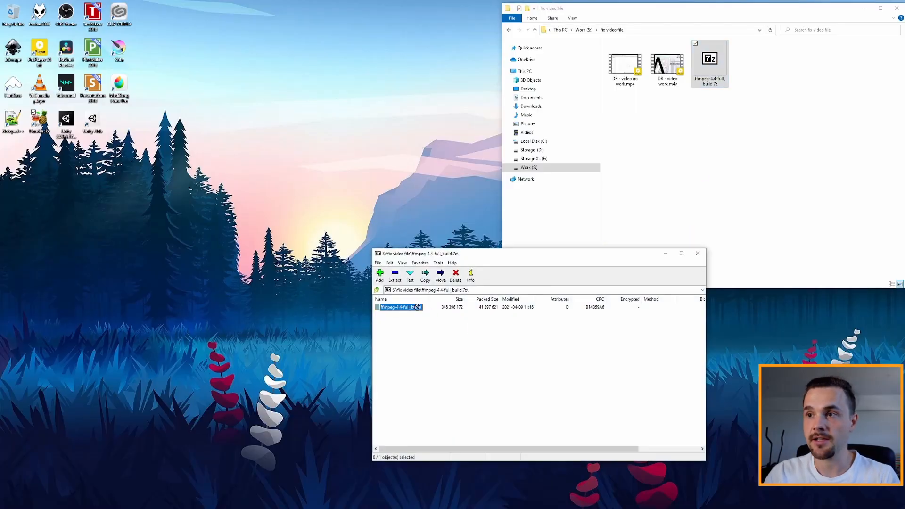
pyautogui.click(395, 276)
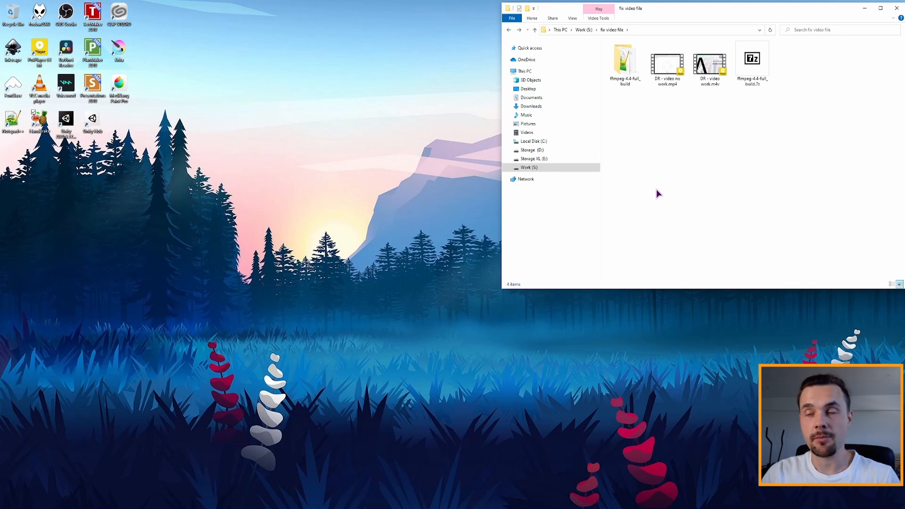
pyautogui.doubleClick(624, 58)
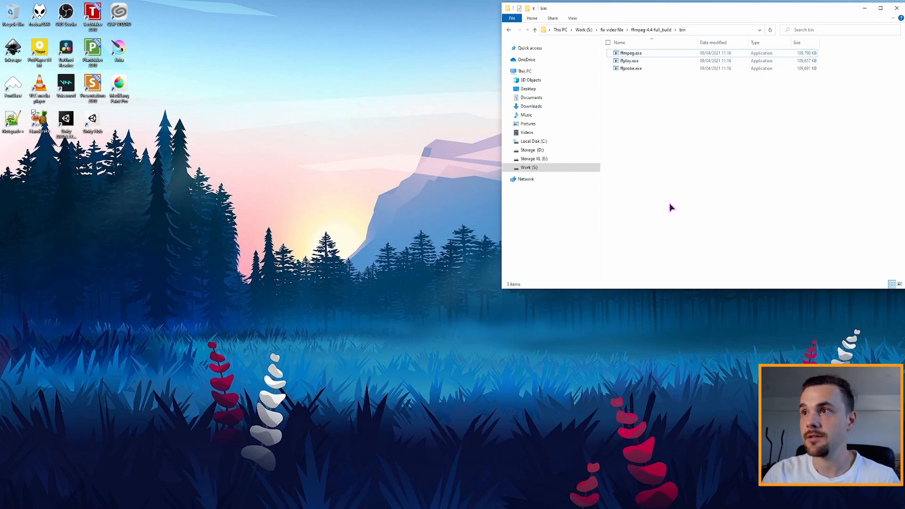
pyautogui.click(508, 30)
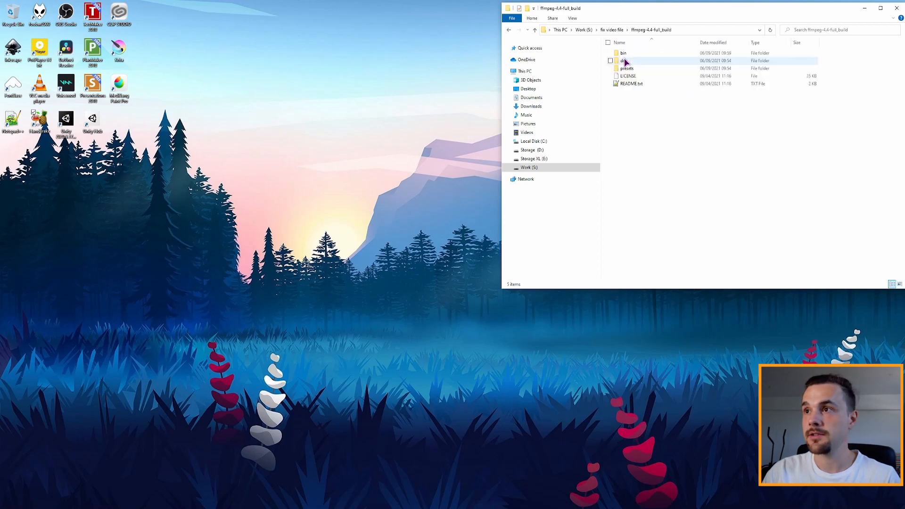
pyautogui.doubleClick(622, 53)
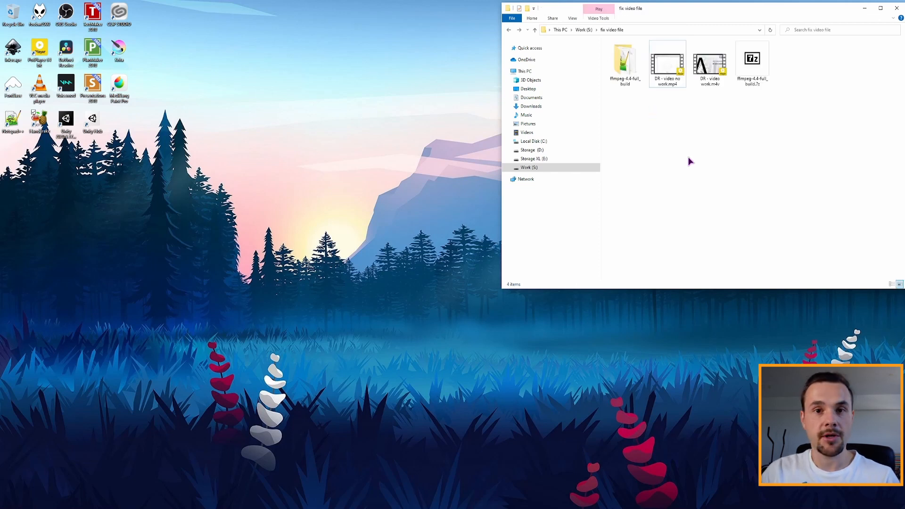
# Step: Launch a PowerShell window at the fix video file folder from its context menu
pyautogui.rightClick(690, 161)
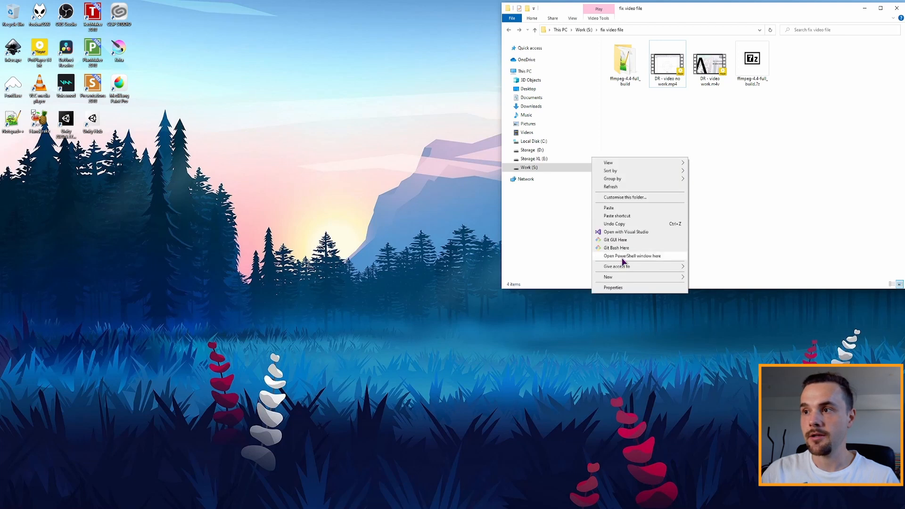
pyautogui.click(676, 143)
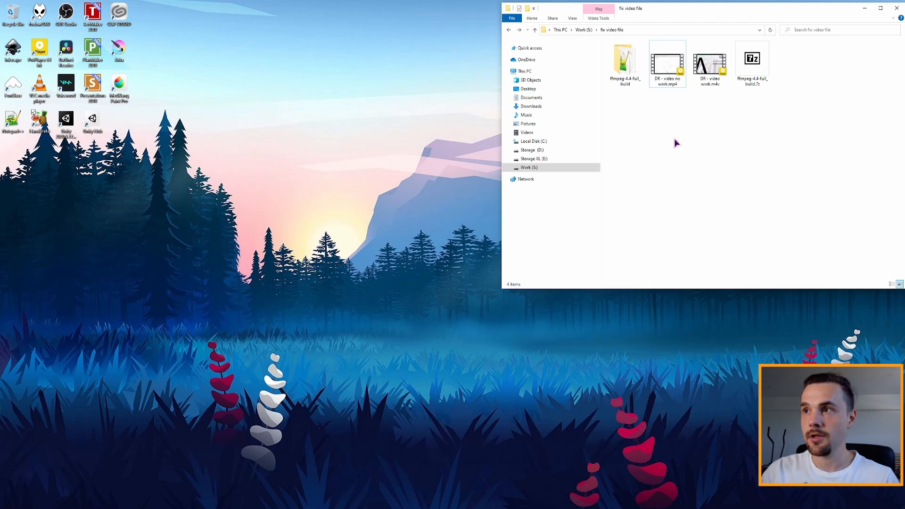
pyautogui.click(667, 63)
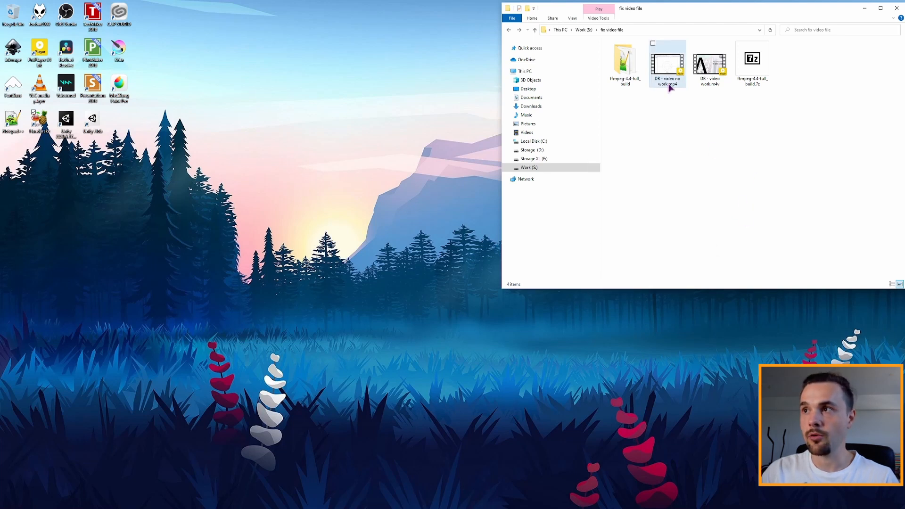
pyautogui.click(667, 62)
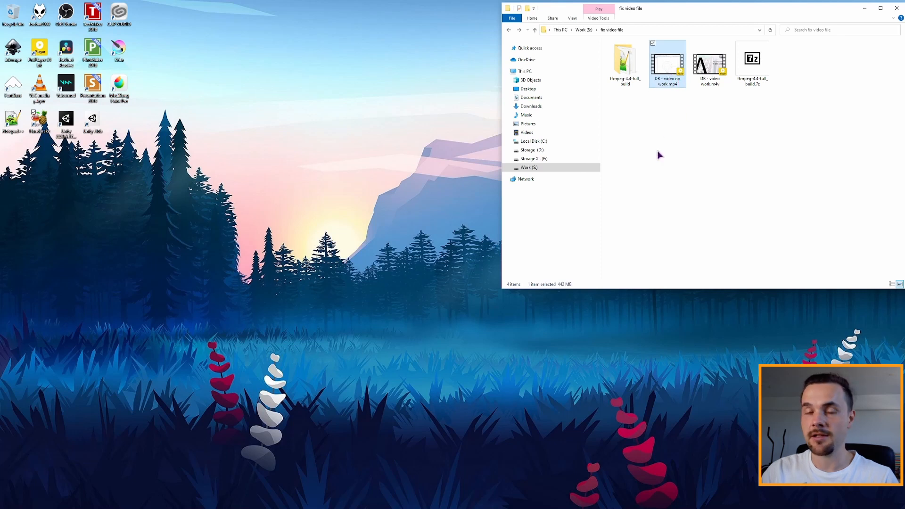
pyautogui.rightClick(667, 63)
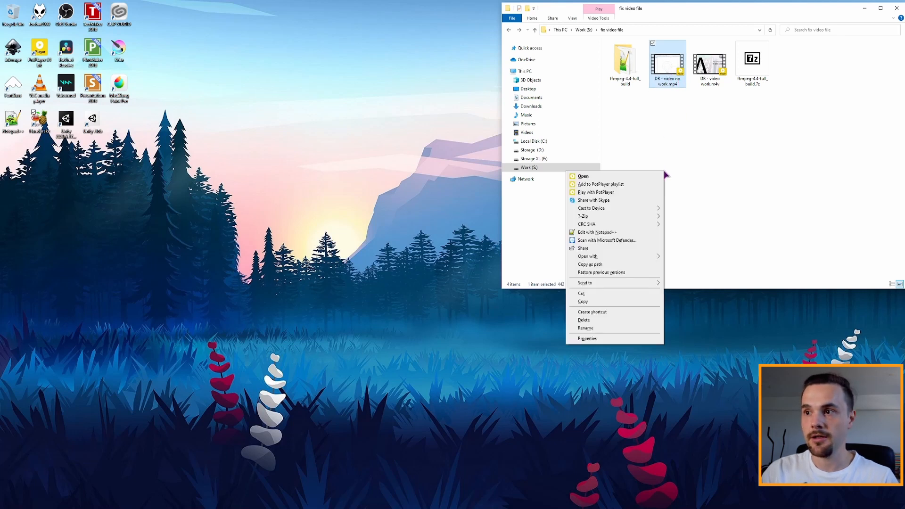
pyautogui.click(736, 164)
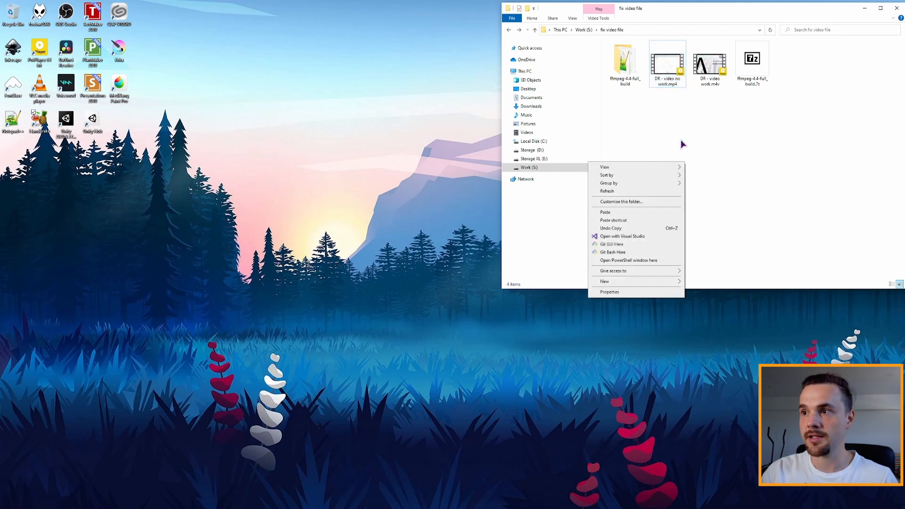
pyautogui.click(627, 260)
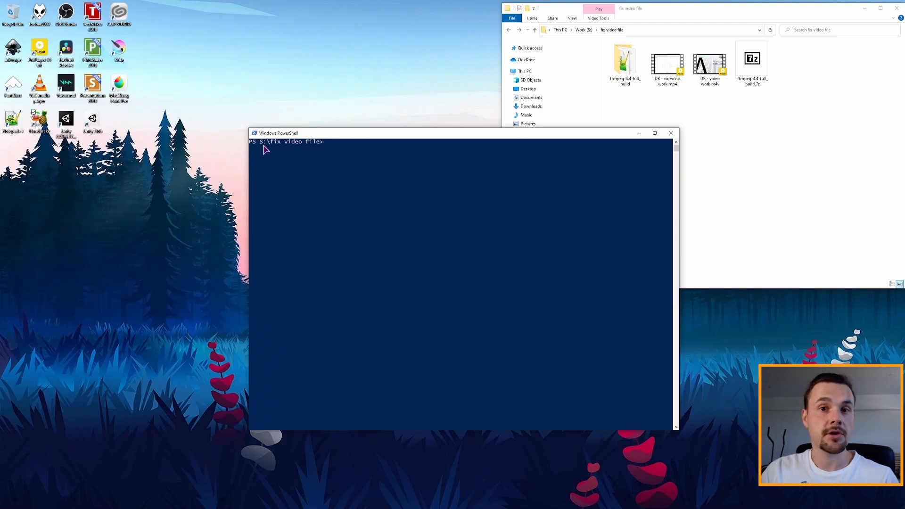
pyautogui.moveTo(334, 152)
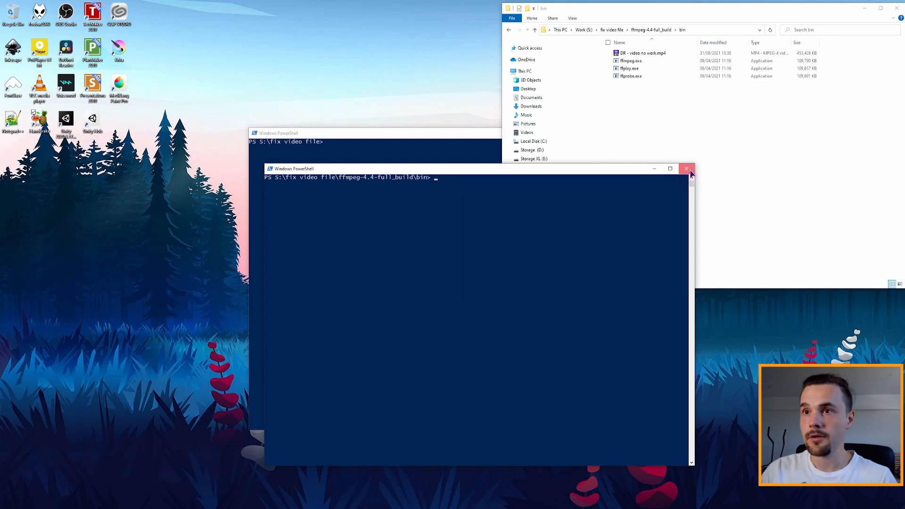
# Step: Close the extra PowerShell session opened in the ffmpeg bin folder
pyautogui.click(687, 169)
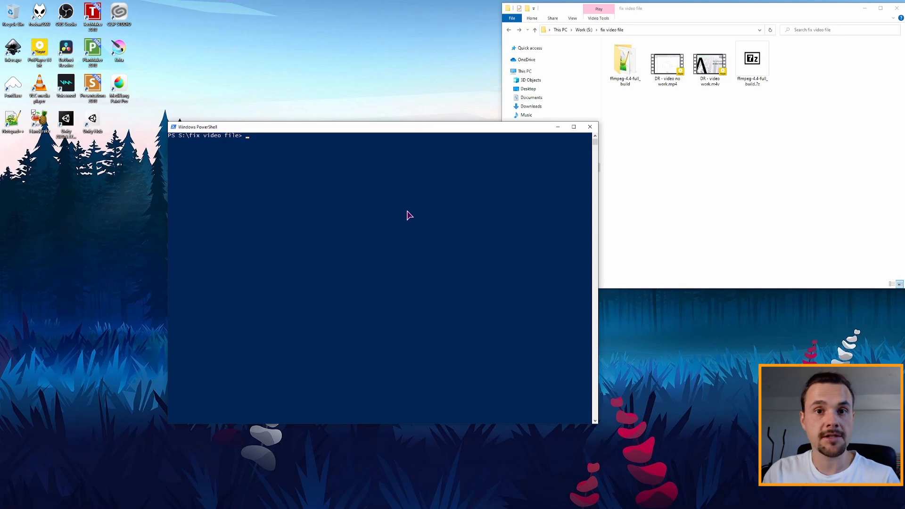
# Step: Enter ffmpeg -i "DR - video no work.mp4" at the prompt as the input file
pyautogui.write('ffm')
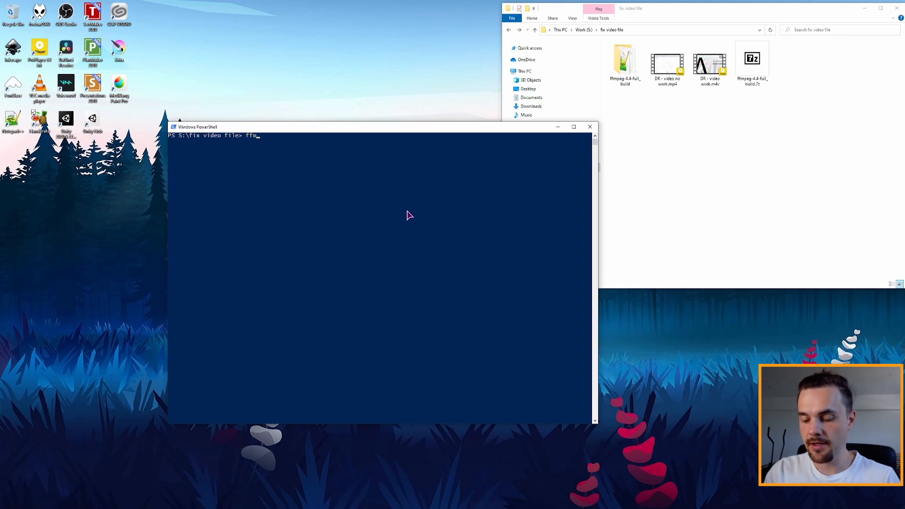
pyautogui.write('peg')
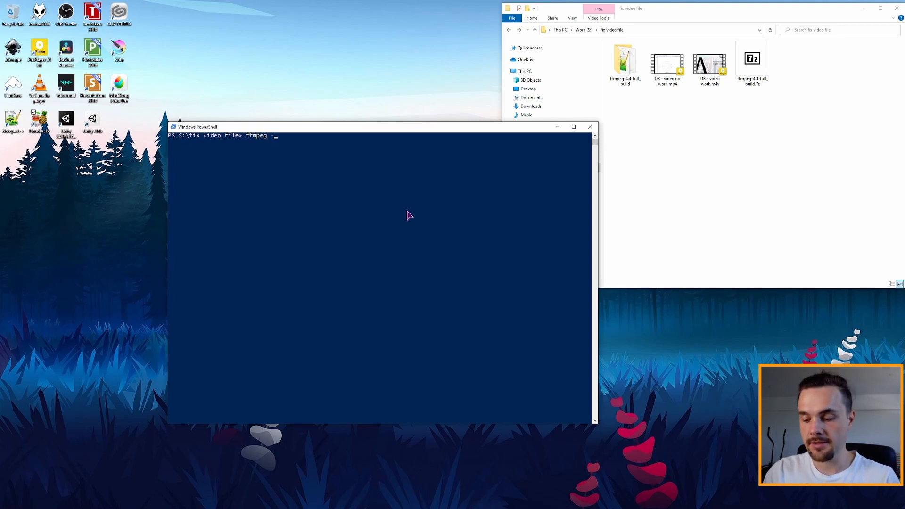
pyautogui.write('-i')
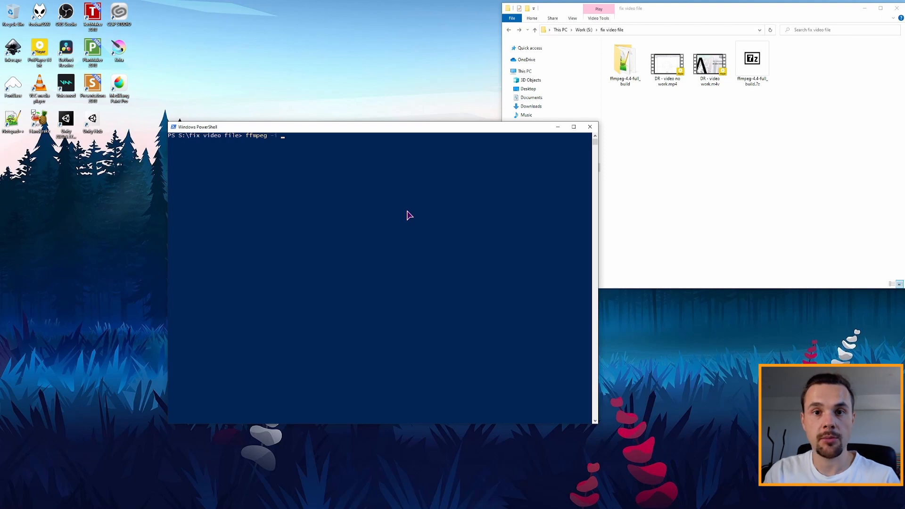
pyautogui.click(667, 63)
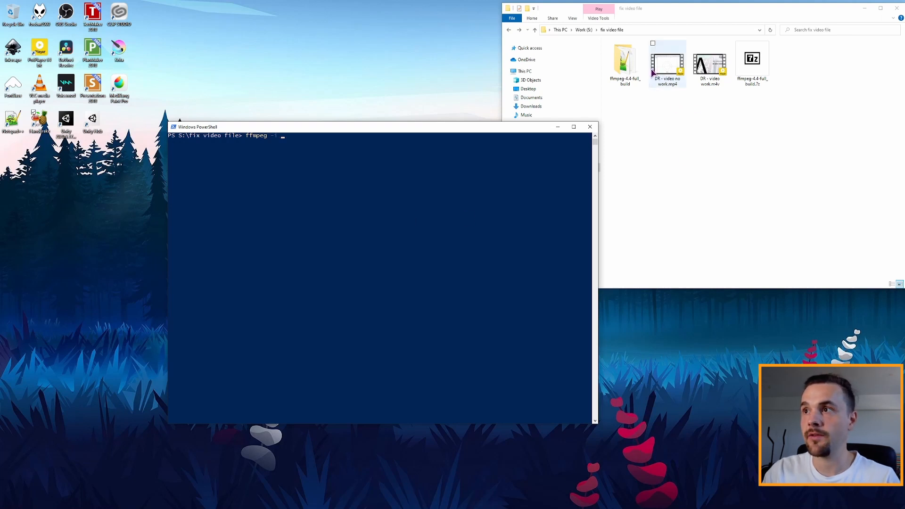
pyautogui.click(668, 60)
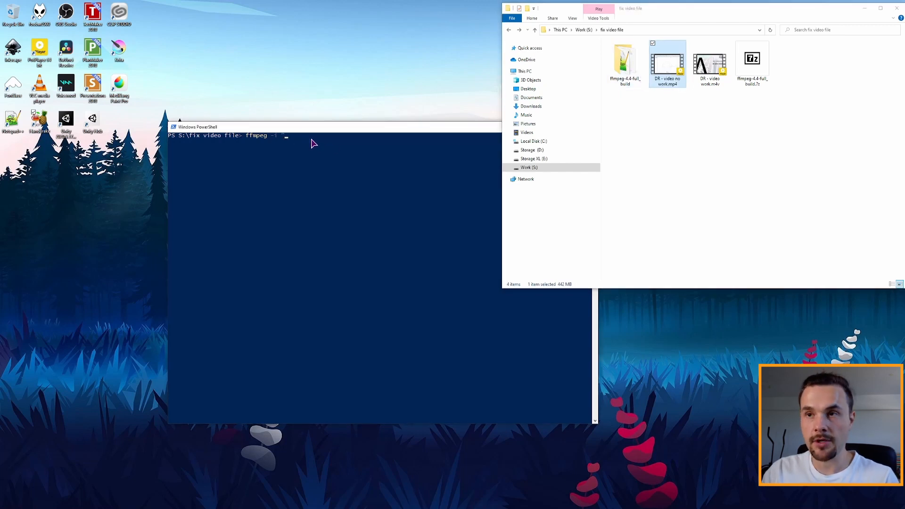
pyautogui.write('"DR - video no work.mp4"')
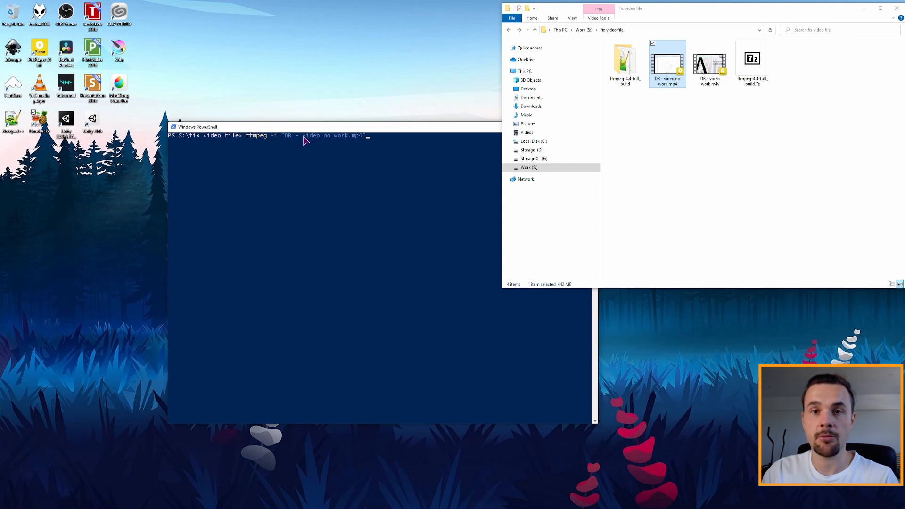
pyautogui.moveTo(377, 154)
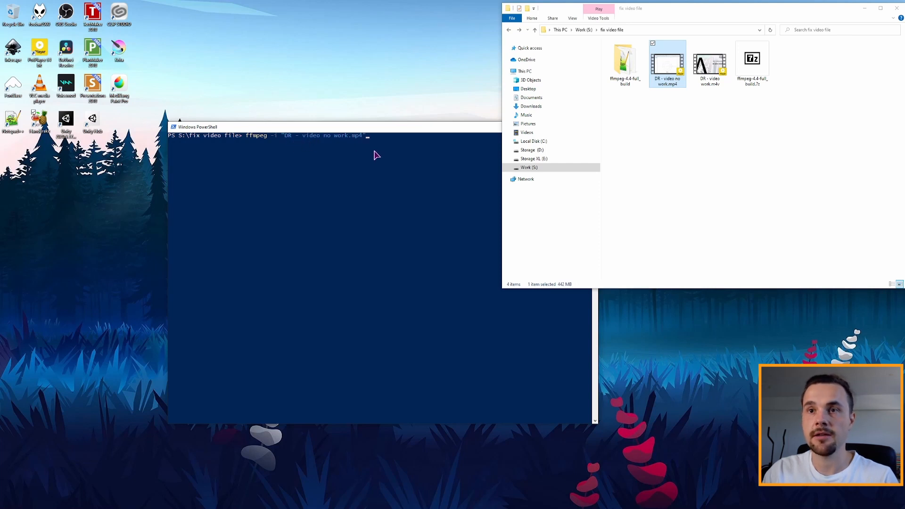
pyautogui.moveTo(356, 139)
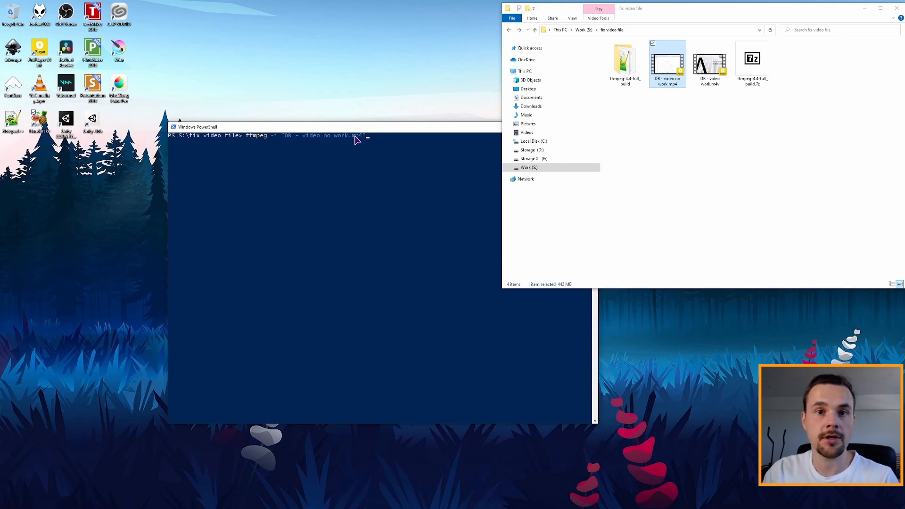
# Step: Append -map 0:a outoput.mp3 and run the command to extract the audio stream
pyautogui.write('-map')
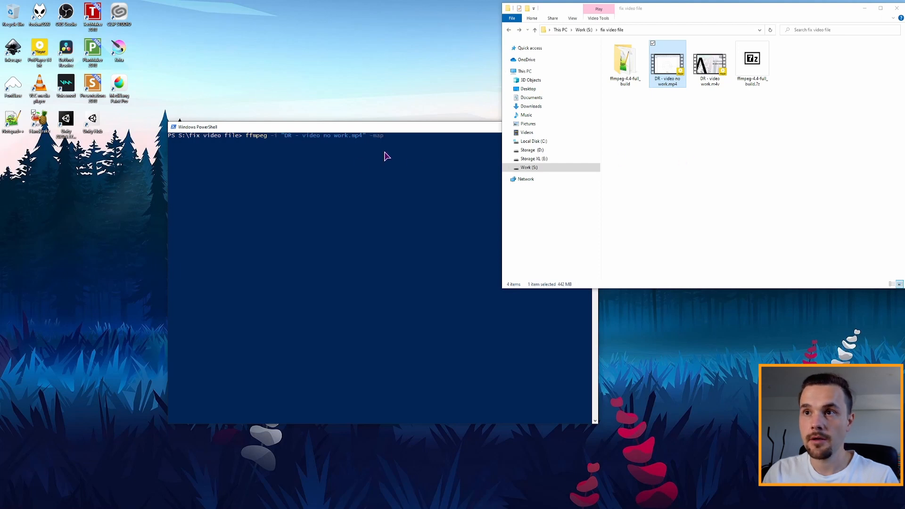
pyautogui.write('0')
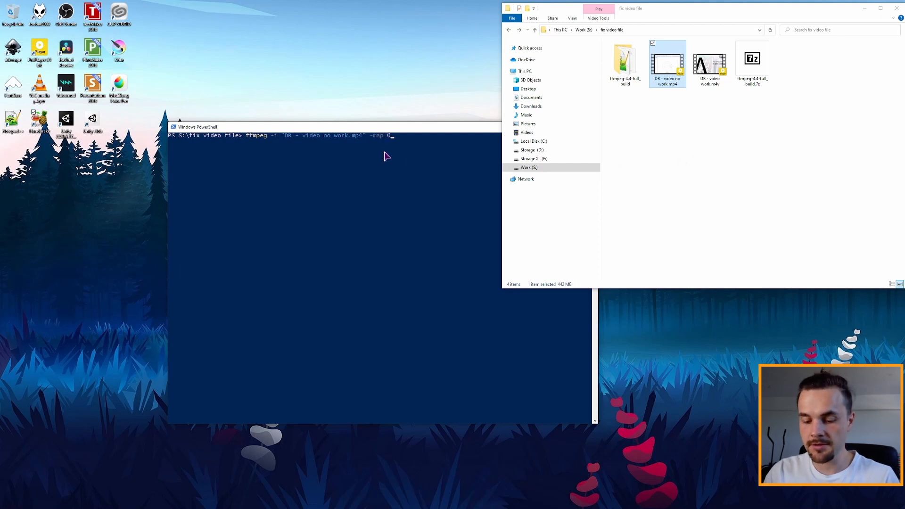
pyautogui.write(':a')
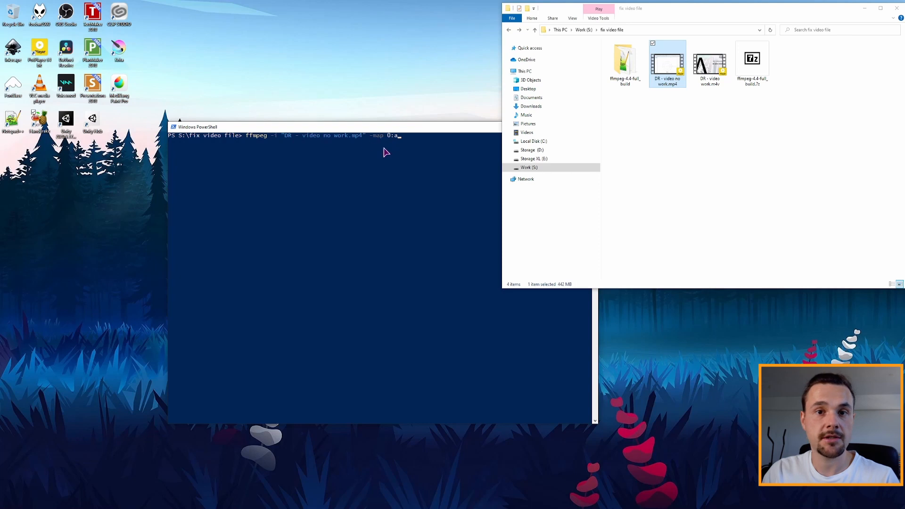
pyautogui.moveTo(367, 144)
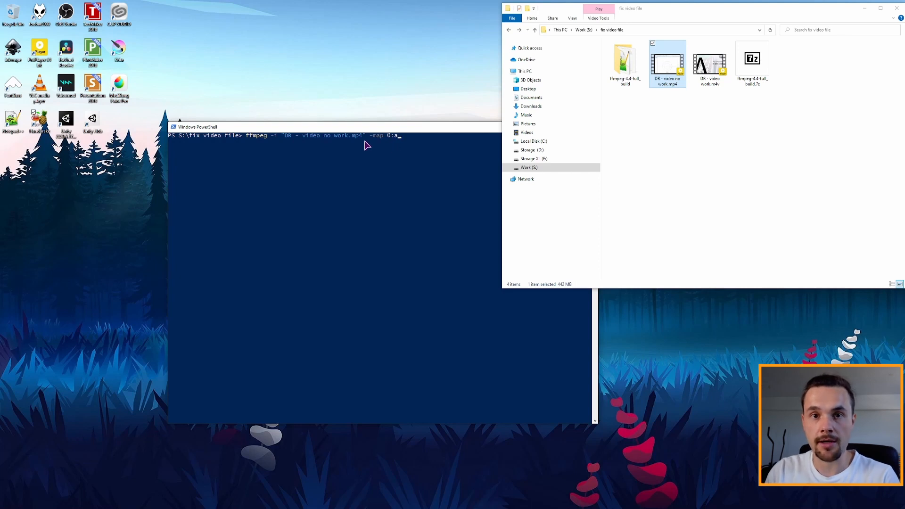
pyautogui.moveTo(394, 139)
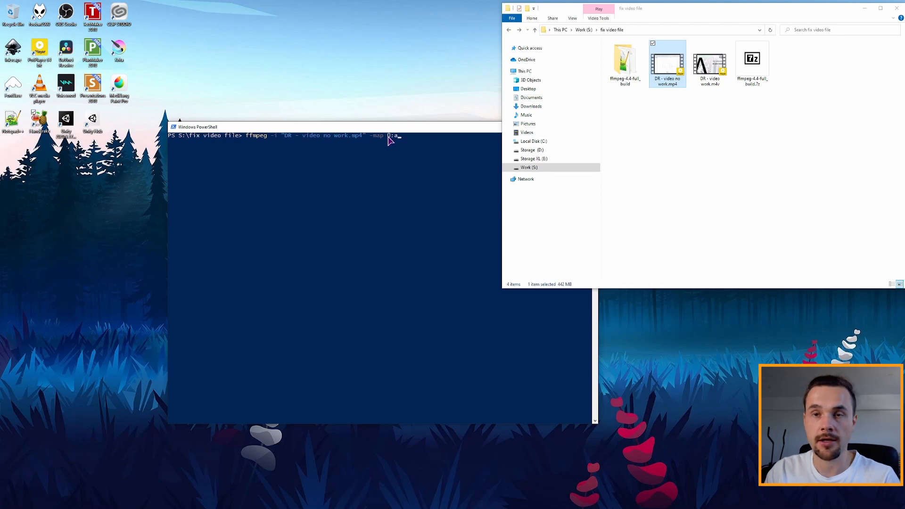
pyautogui.moveTo(343, 138)
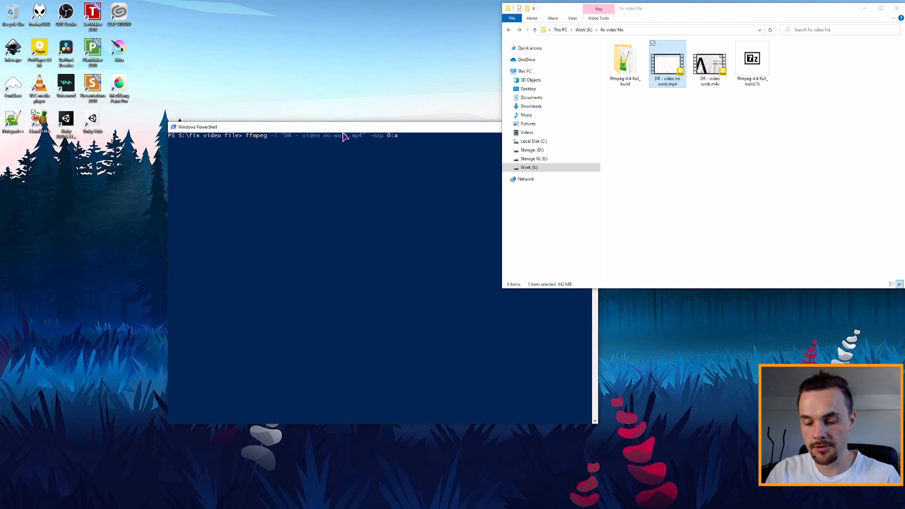
pyautogui.write('outoput')
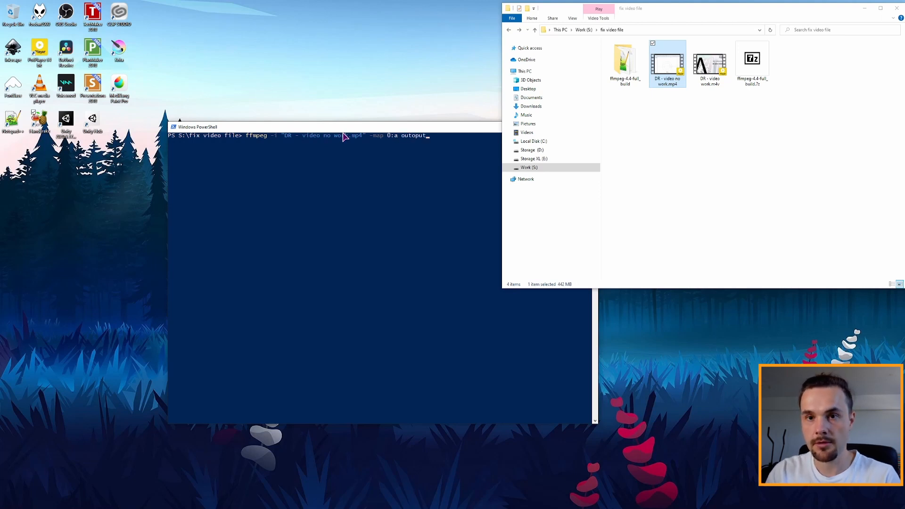
pyautogui.write('.mp3')
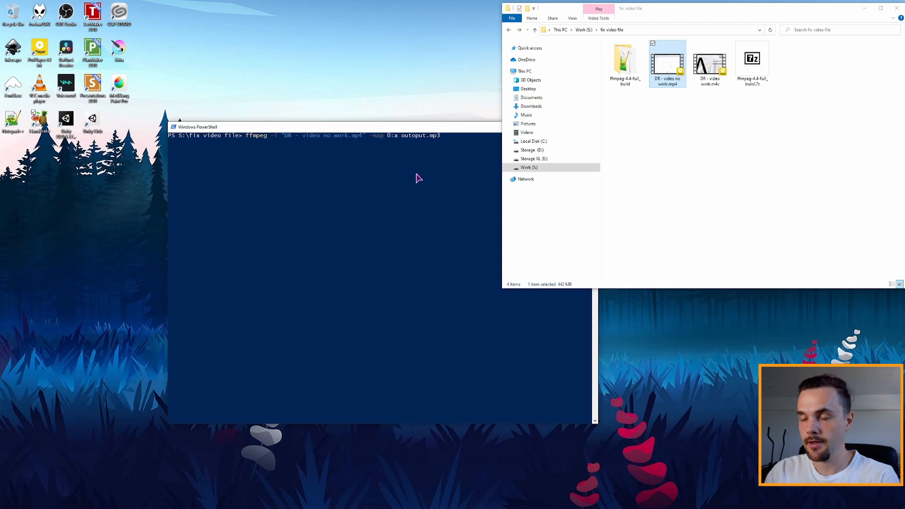
pyautogui.moveTo(435, 184)
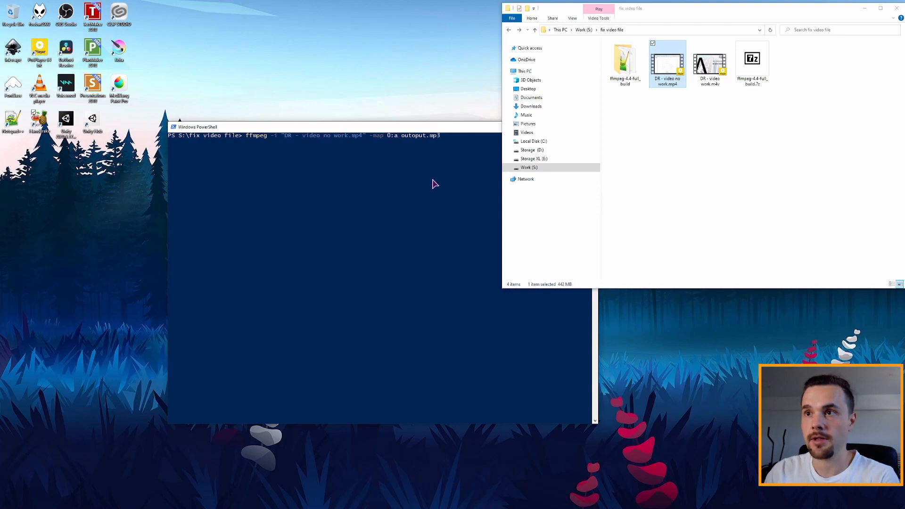
pyautogui.press('enter')
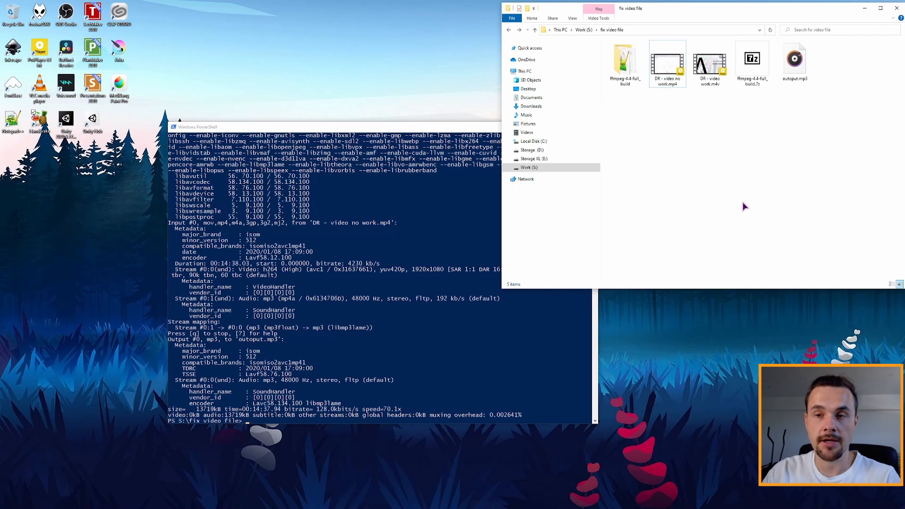
pyautogui.moveTo(752, 209)
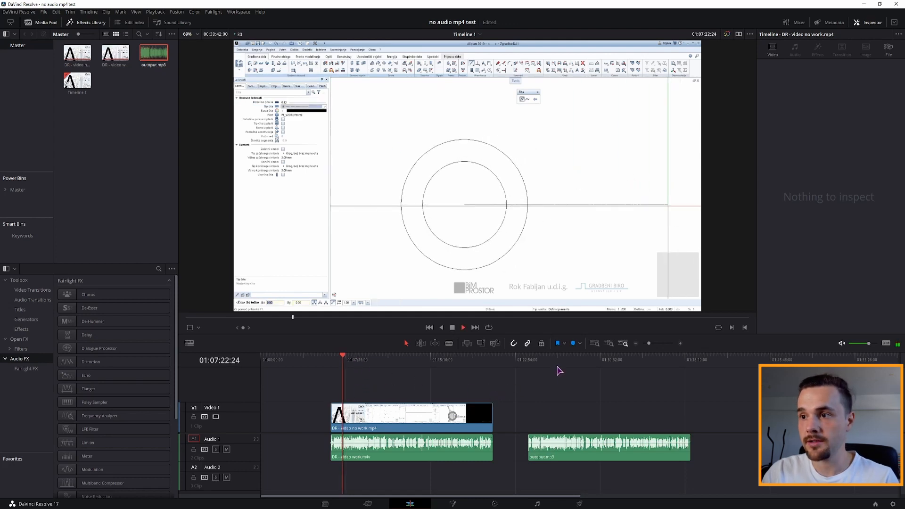
# Step: Drop outoput.mp3 onto the Audio 1 track after the existing clip
pyautogui.click(552, 360)
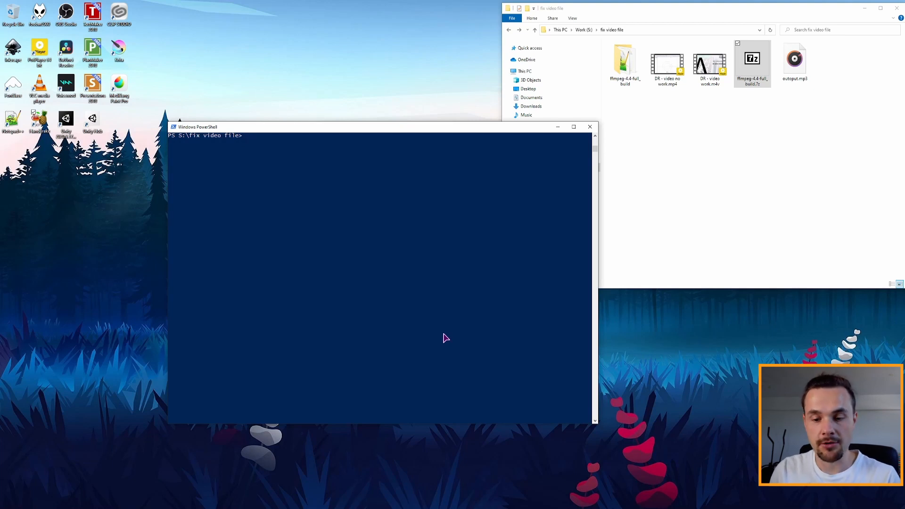
# Step: Begin typing ffmpeg -formats at the cleared prompt to list supported formats
pyautogui.write('f')
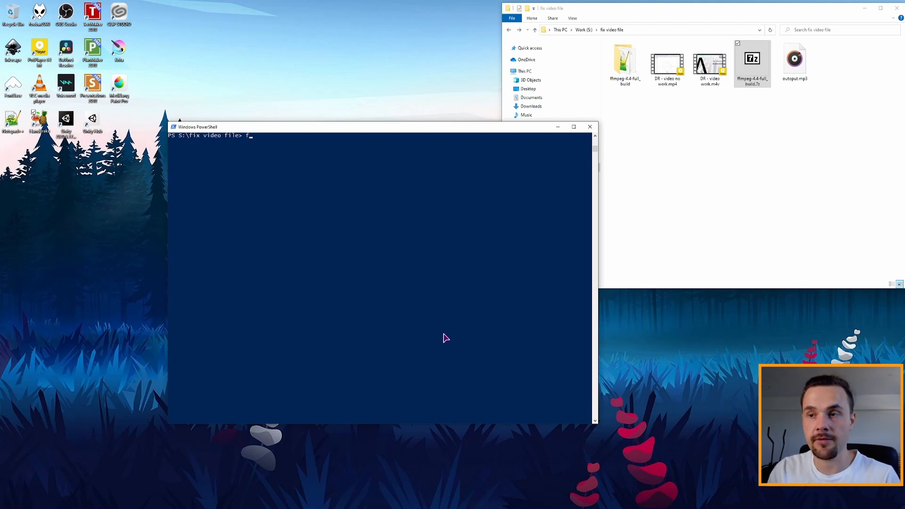
pyautogui.write('fmpeg -for')
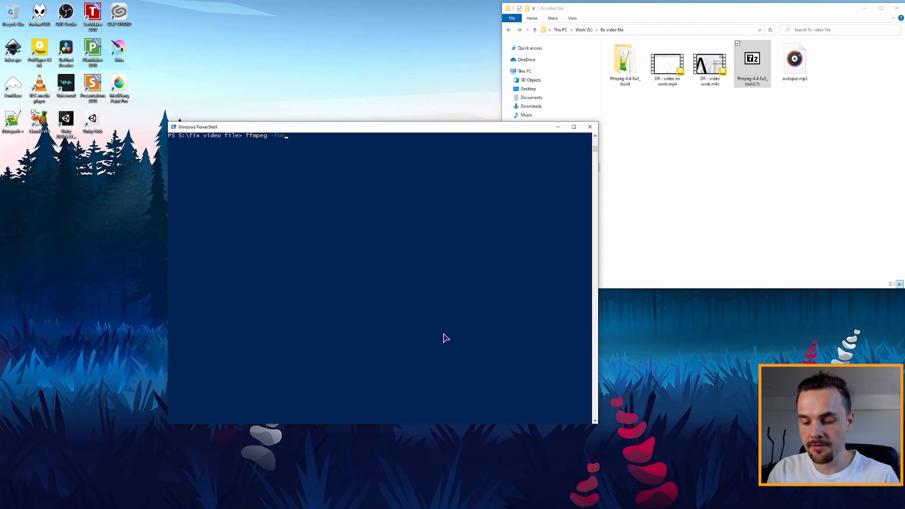